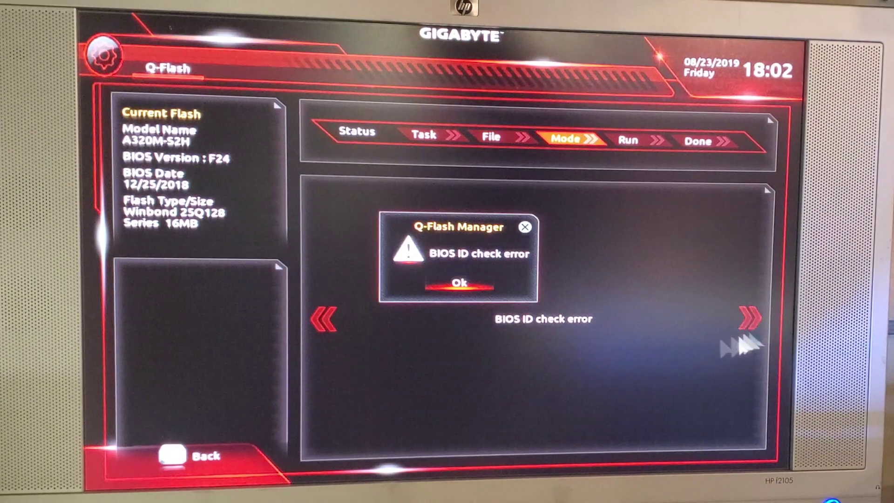
Step: Reach CS:GO's Game Settings showing keyboard and mouse options with 2.50 sensitivity
{"action": "left_click", "coordinate": [460, 283]}
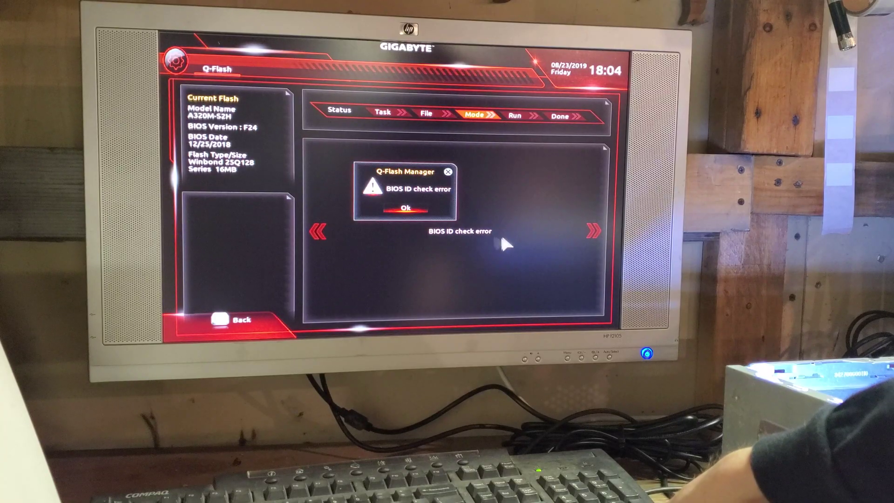
{"action": "left_click", "coordinate": [404, 208]}
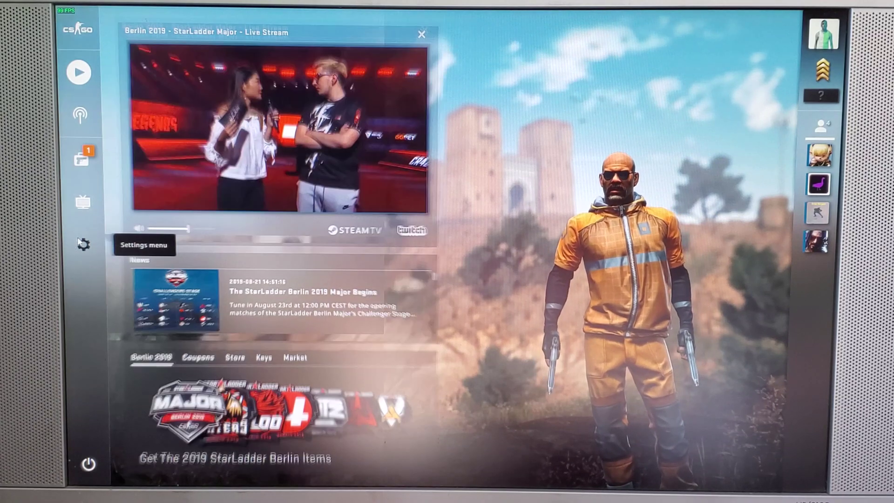
{"action": "left_click", "coordinate": [80, 244]}
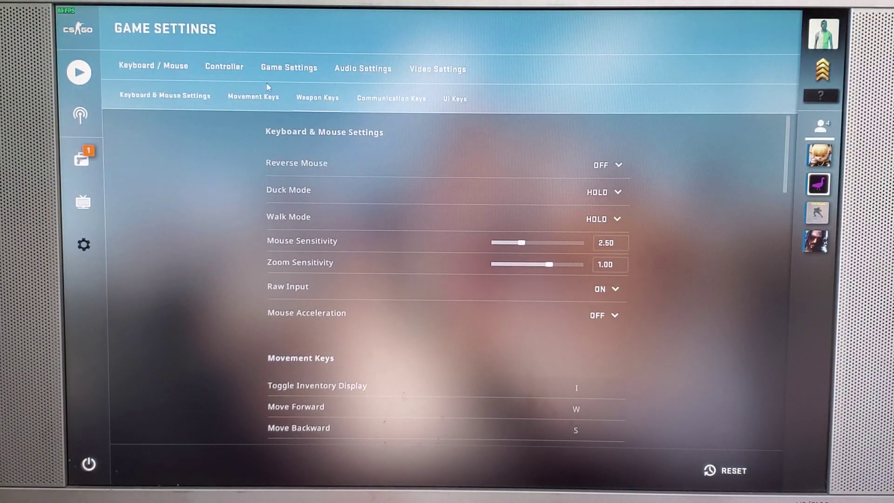